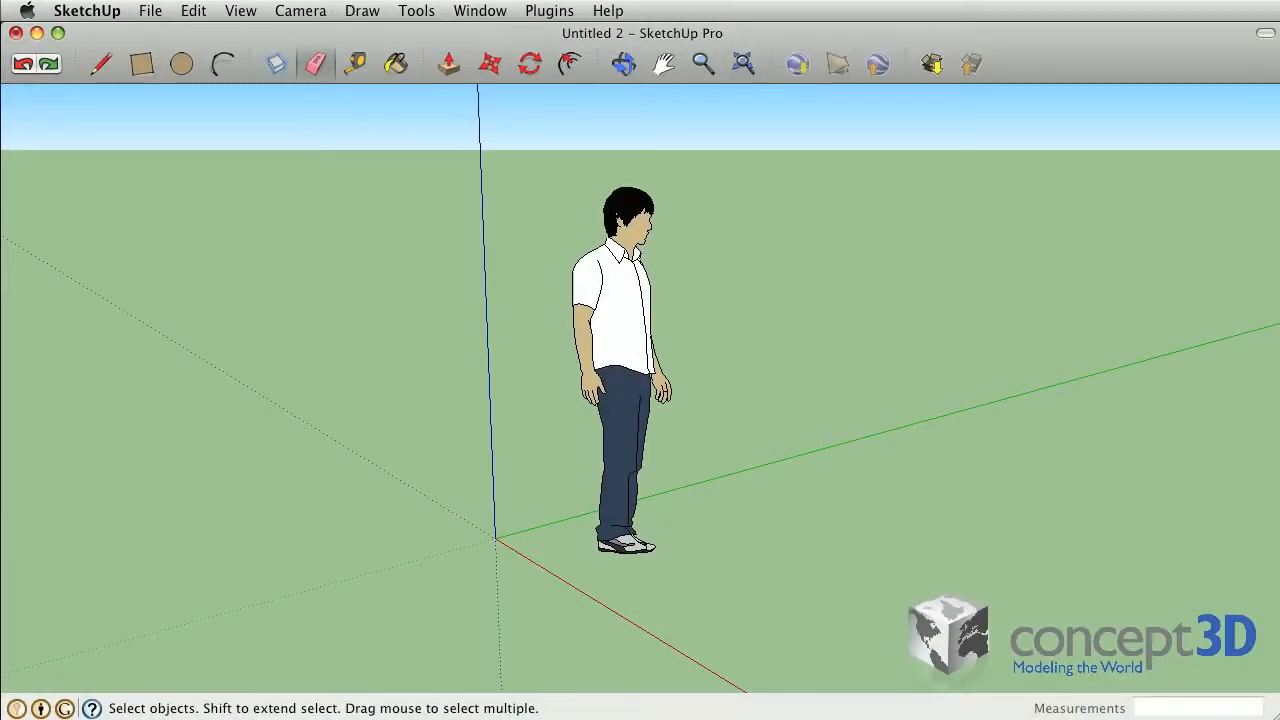
Open the Large Tool Set palette from the View menu beside the standing figure
click(240, 10)
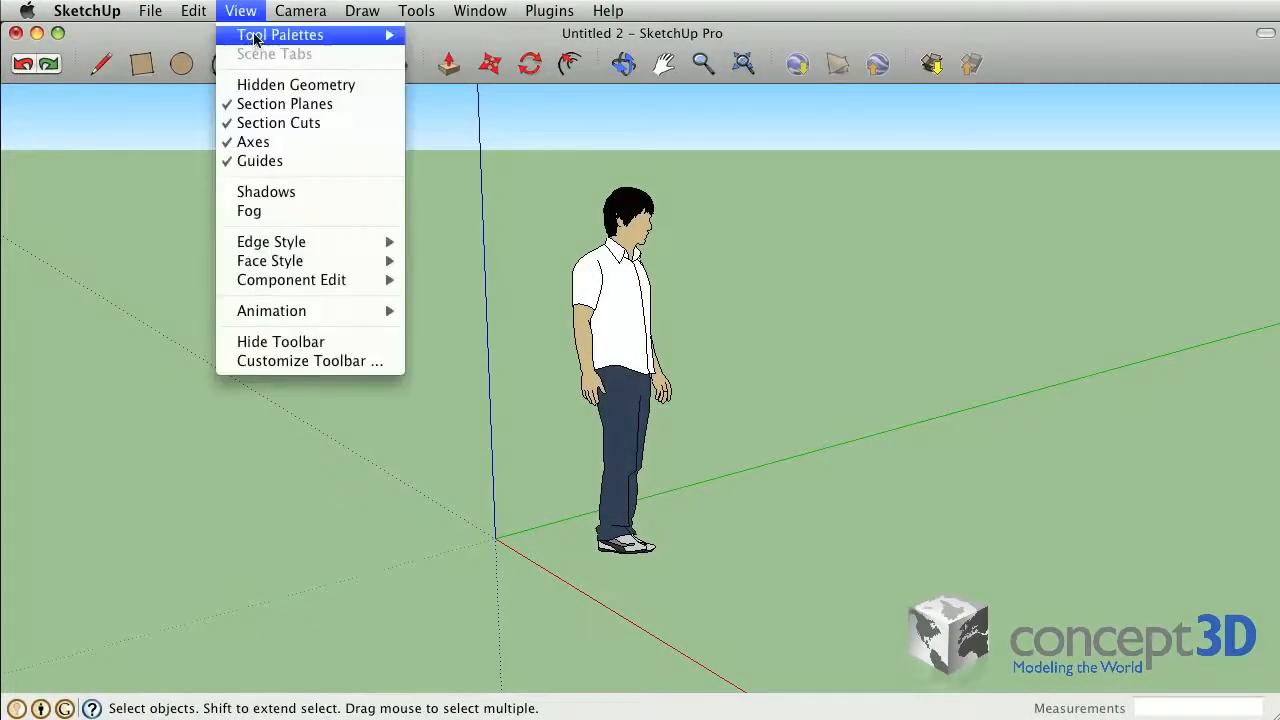
mouse_move(300, 34)
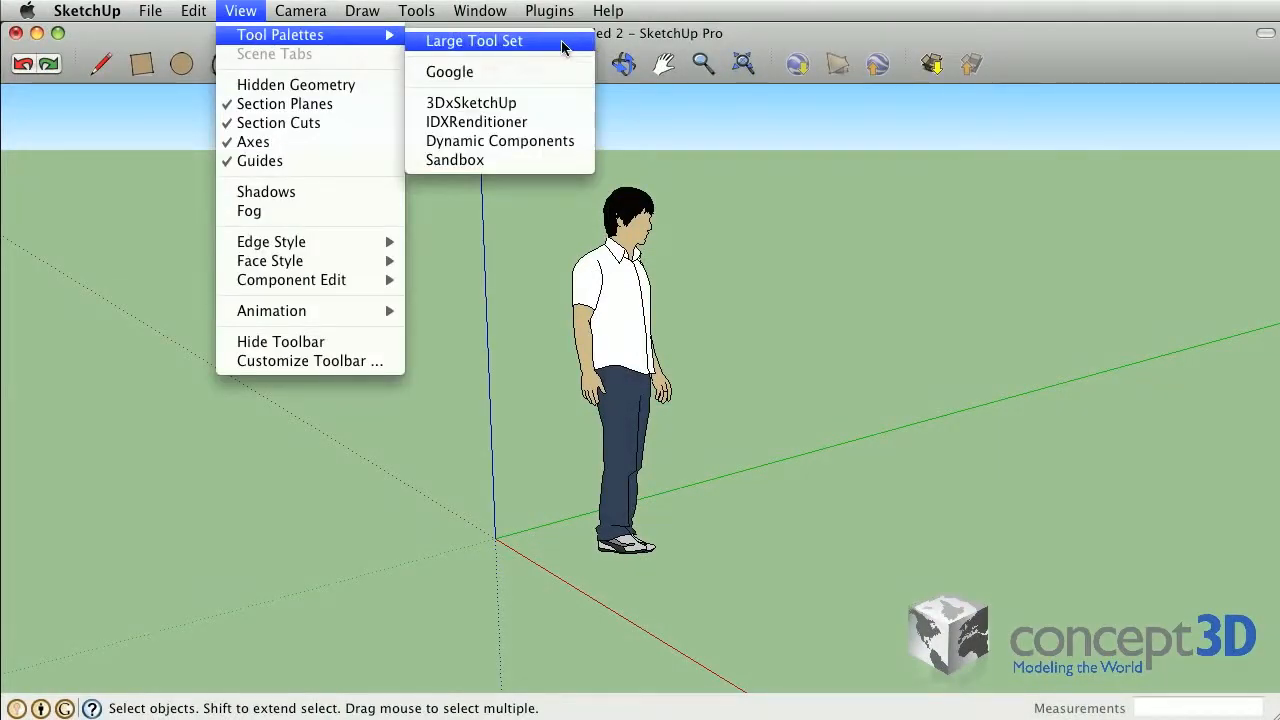
click(470, 40)
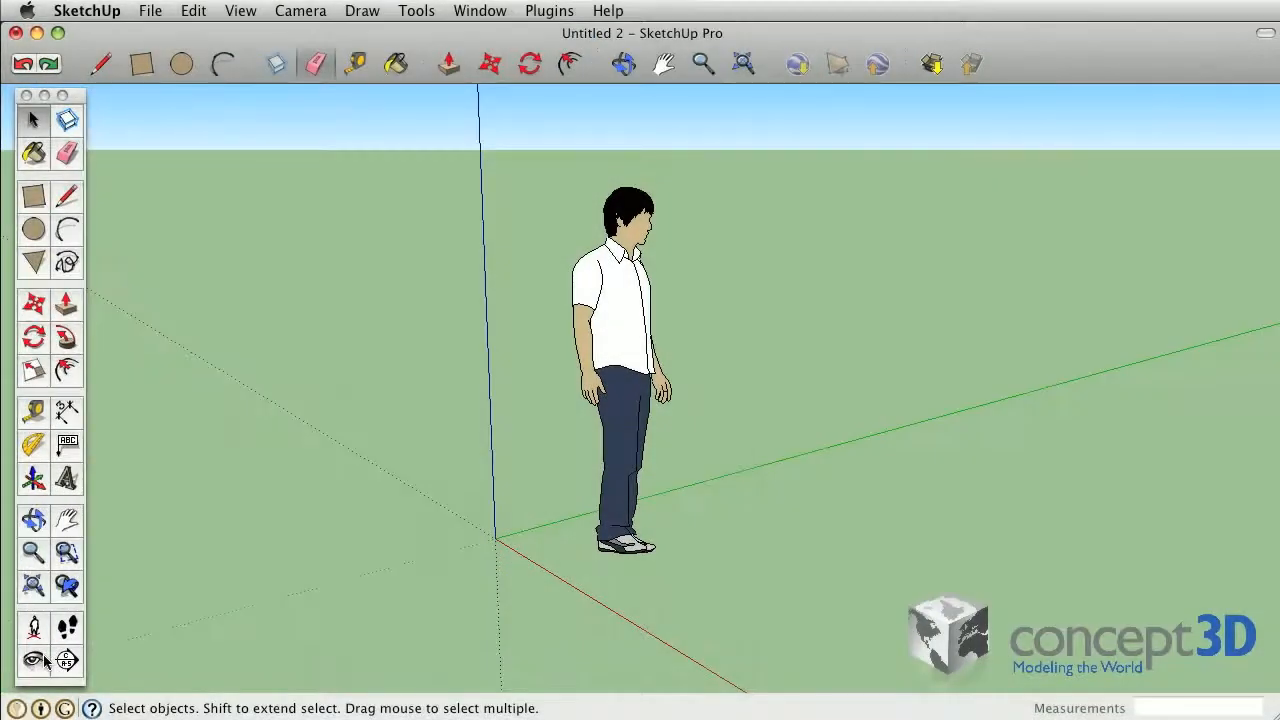
Open the 3D Model export dialog and review formats, keeping Google Earth (.kmz)
click(150, 11)
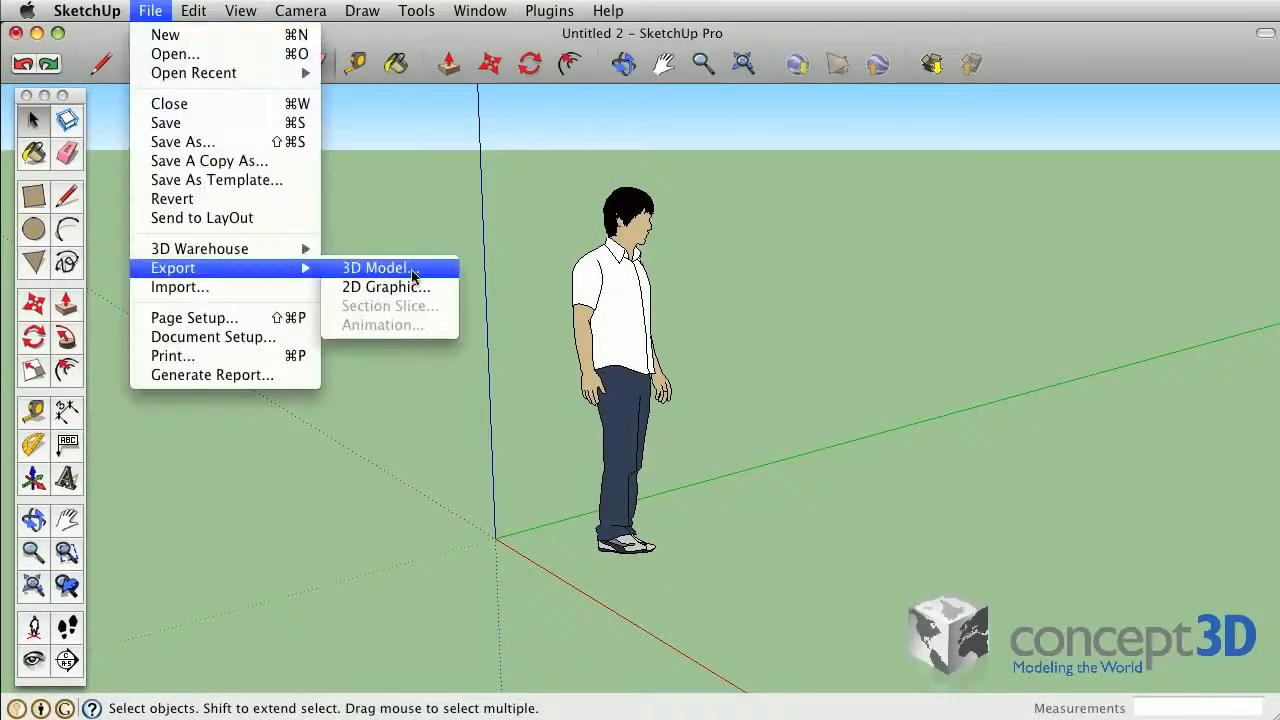
click(375, 267)
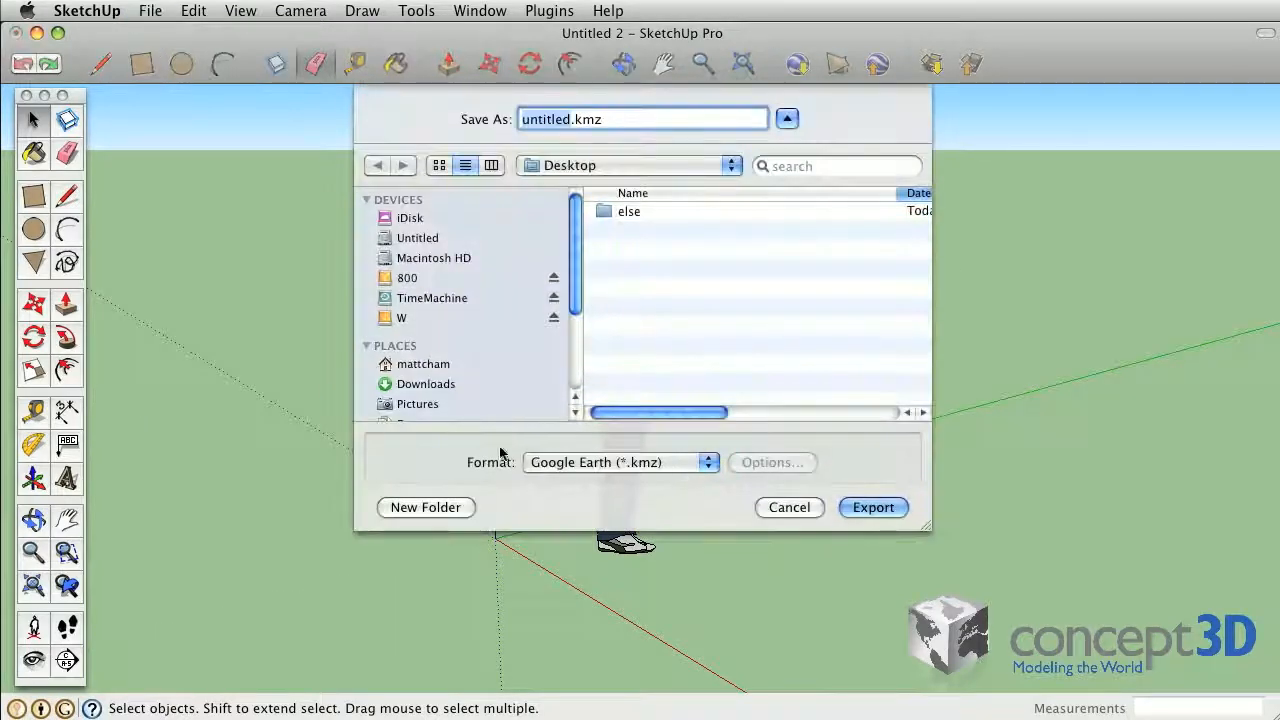
click(620, 462)
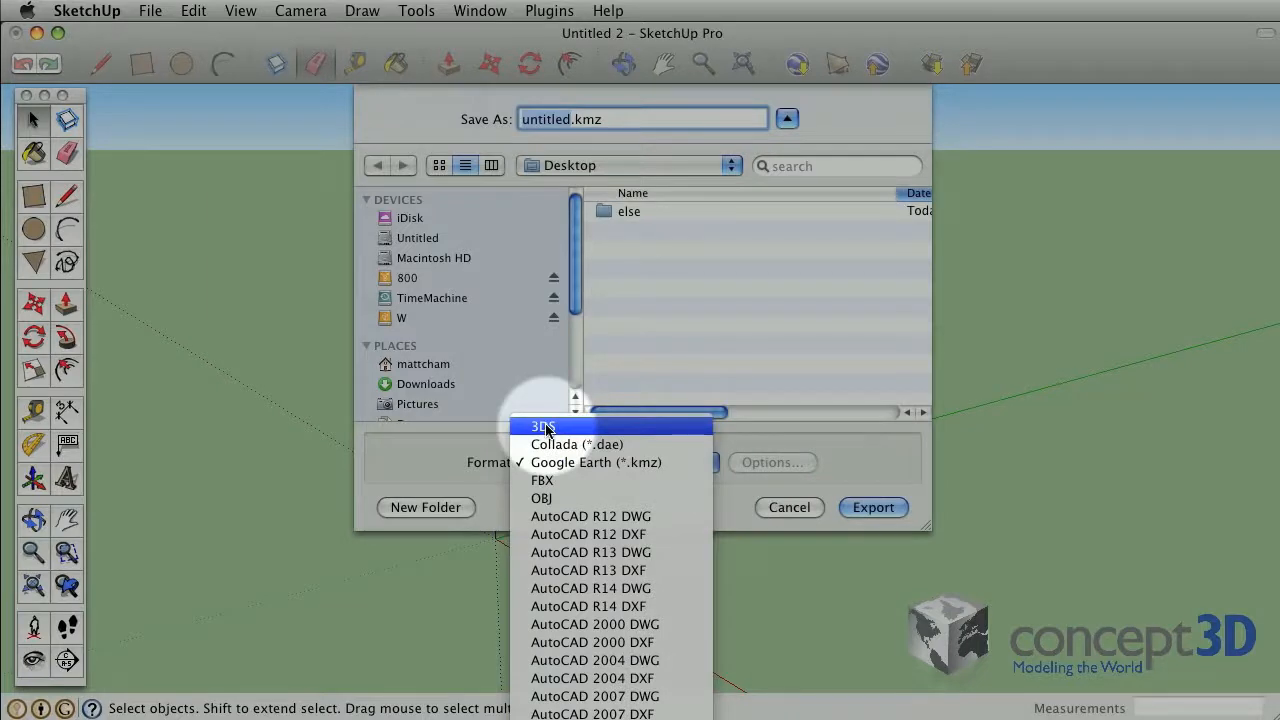
click(596, 462)
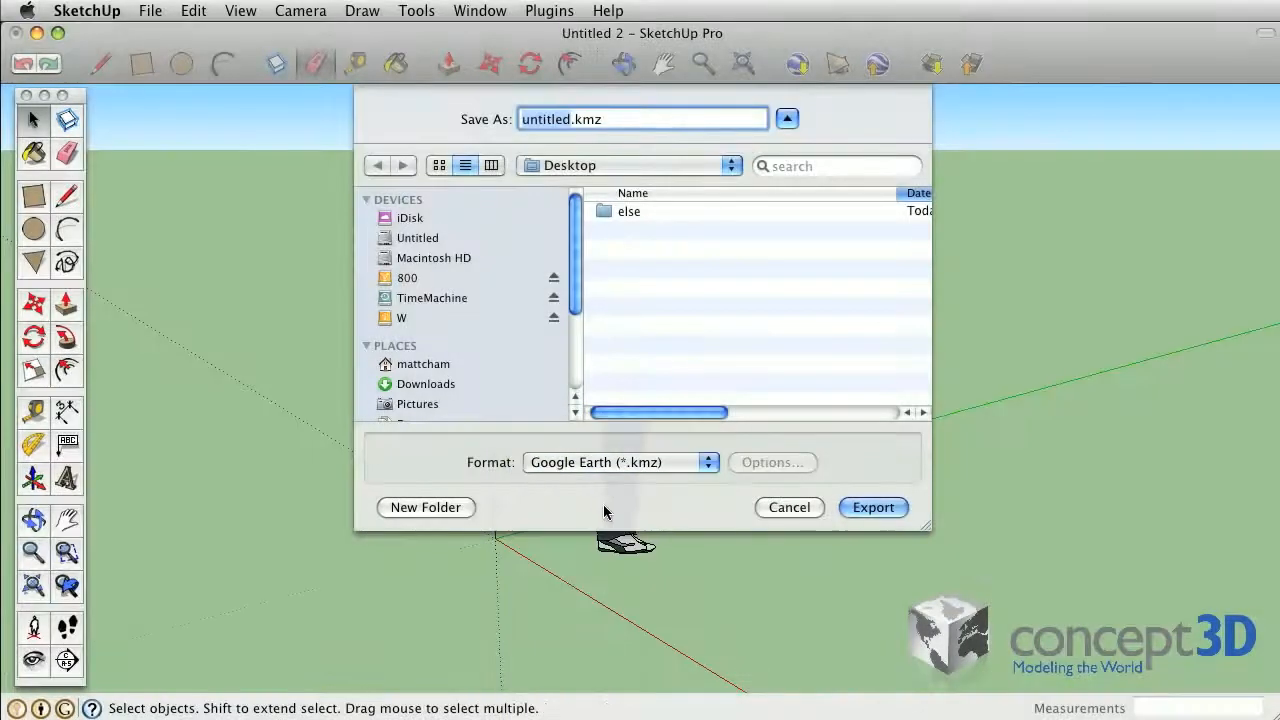
Insert the Bed from the Components library and view its Component Attributes panel
click(479, 11)
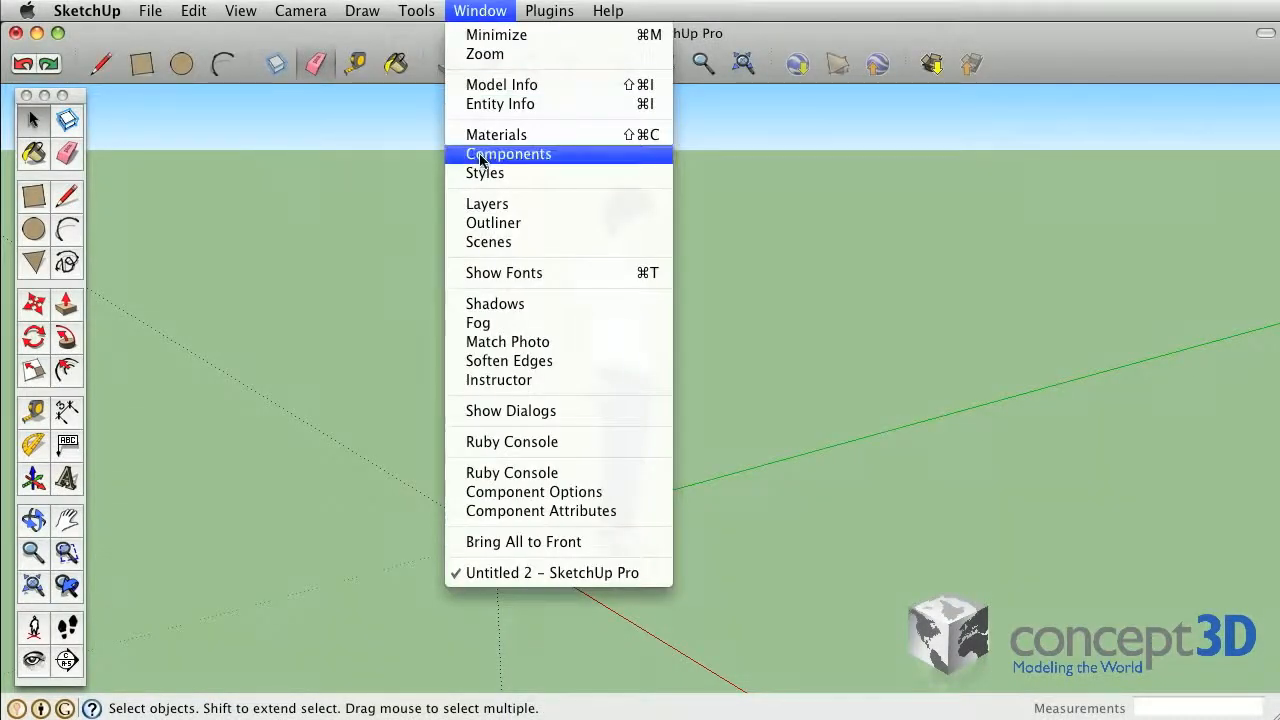
click(508, 153)
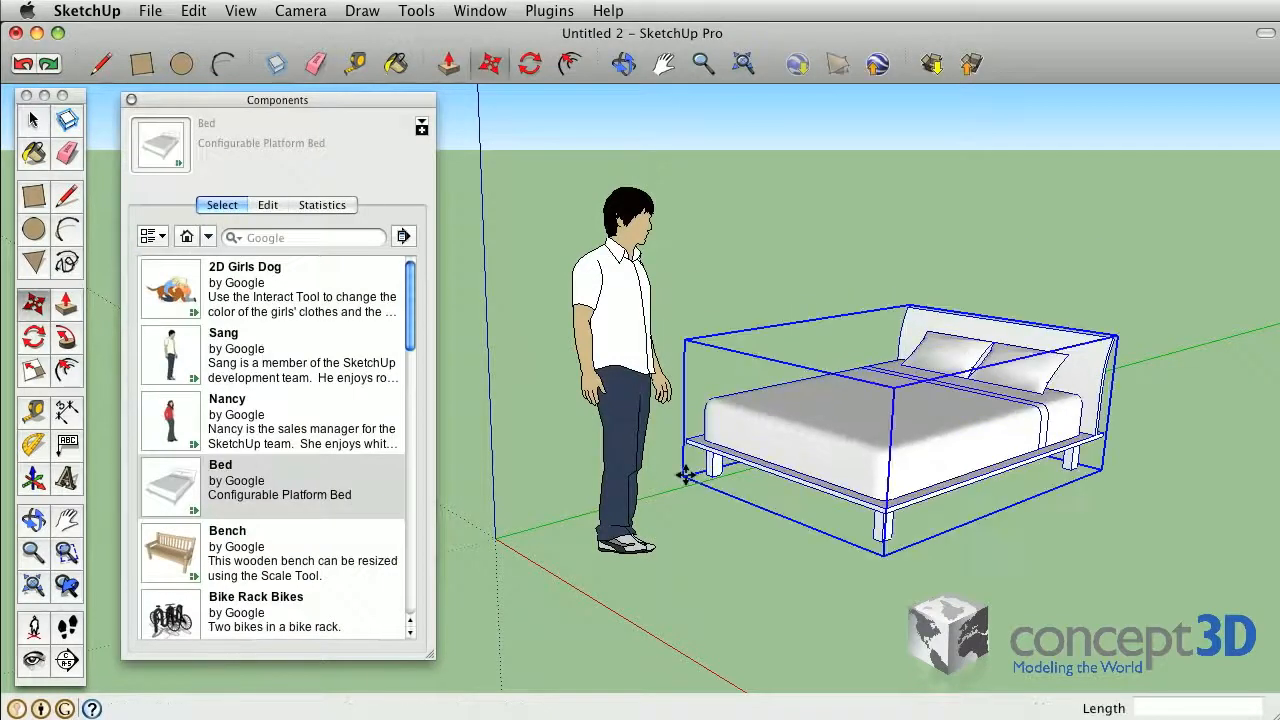
click(240, 11)
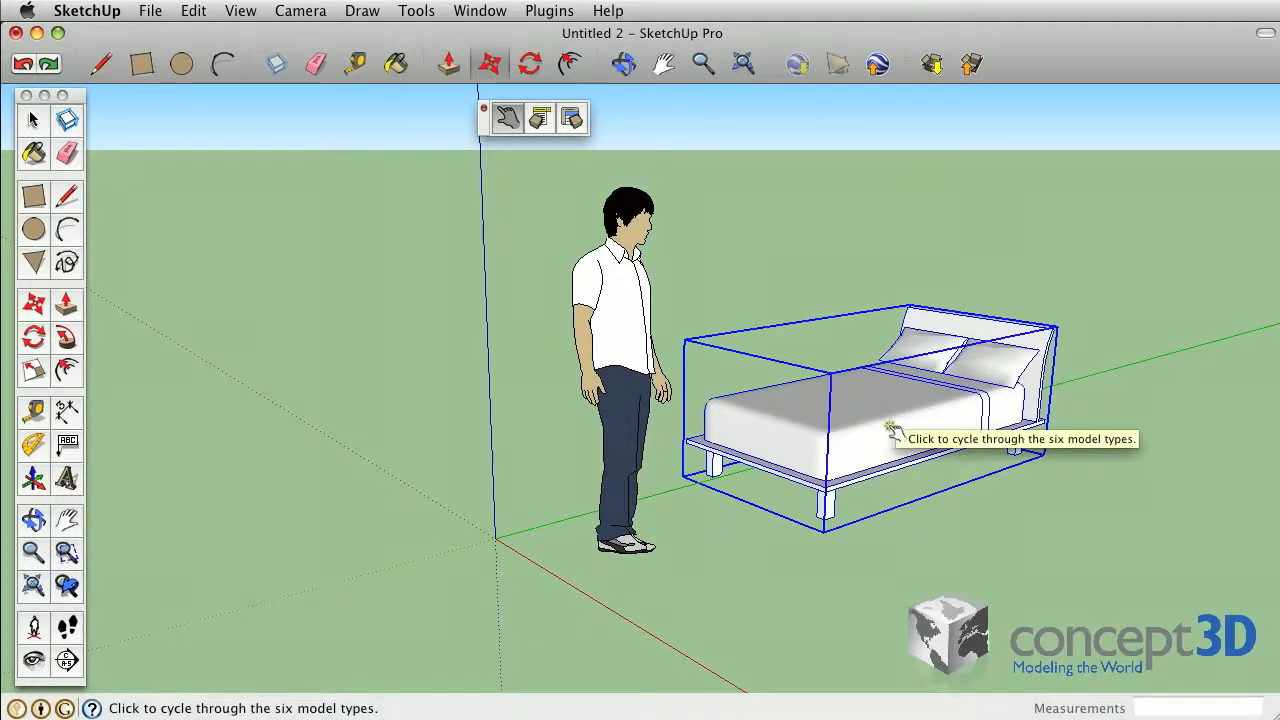
mouse_move(573, 120)
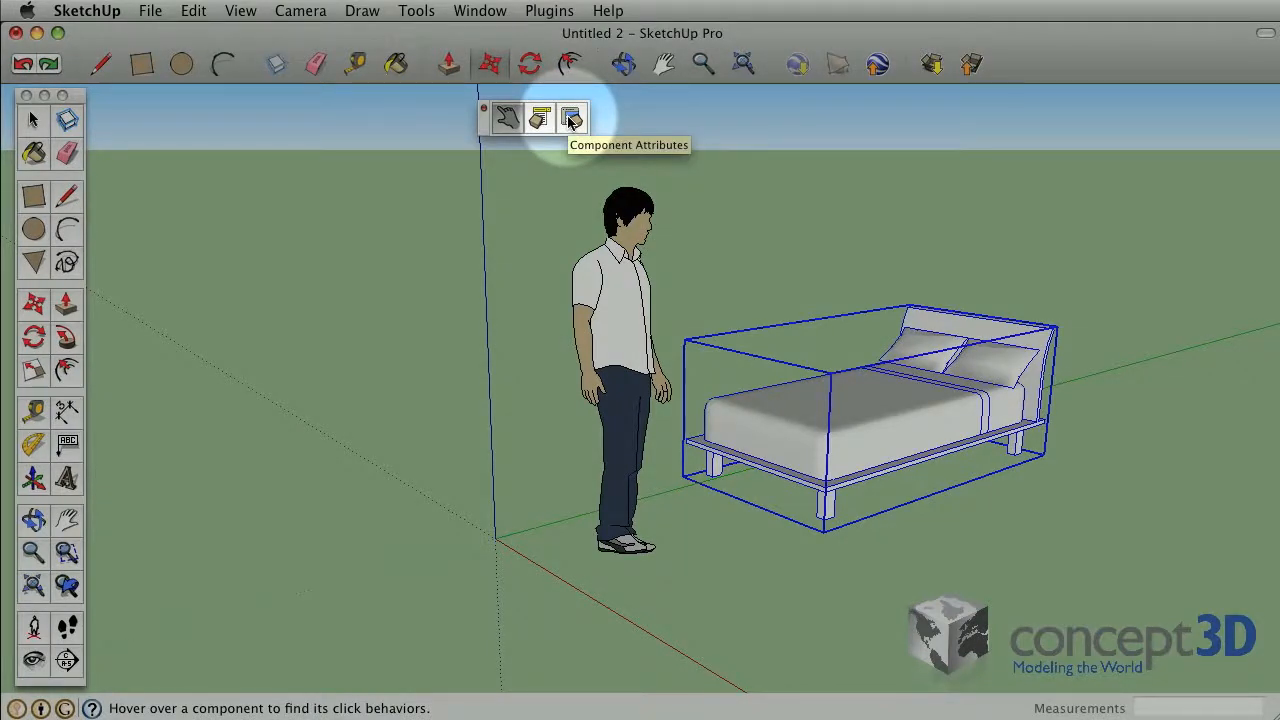
click(574, 120)
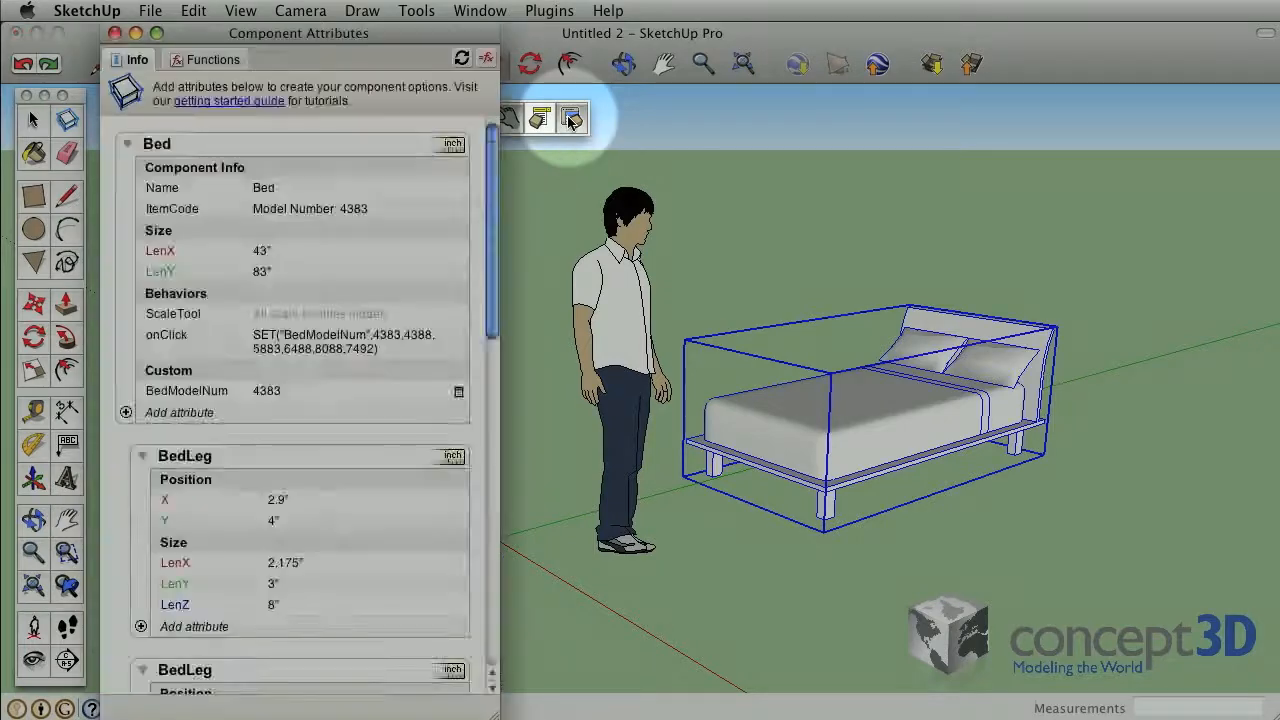
scroll(down, 3)
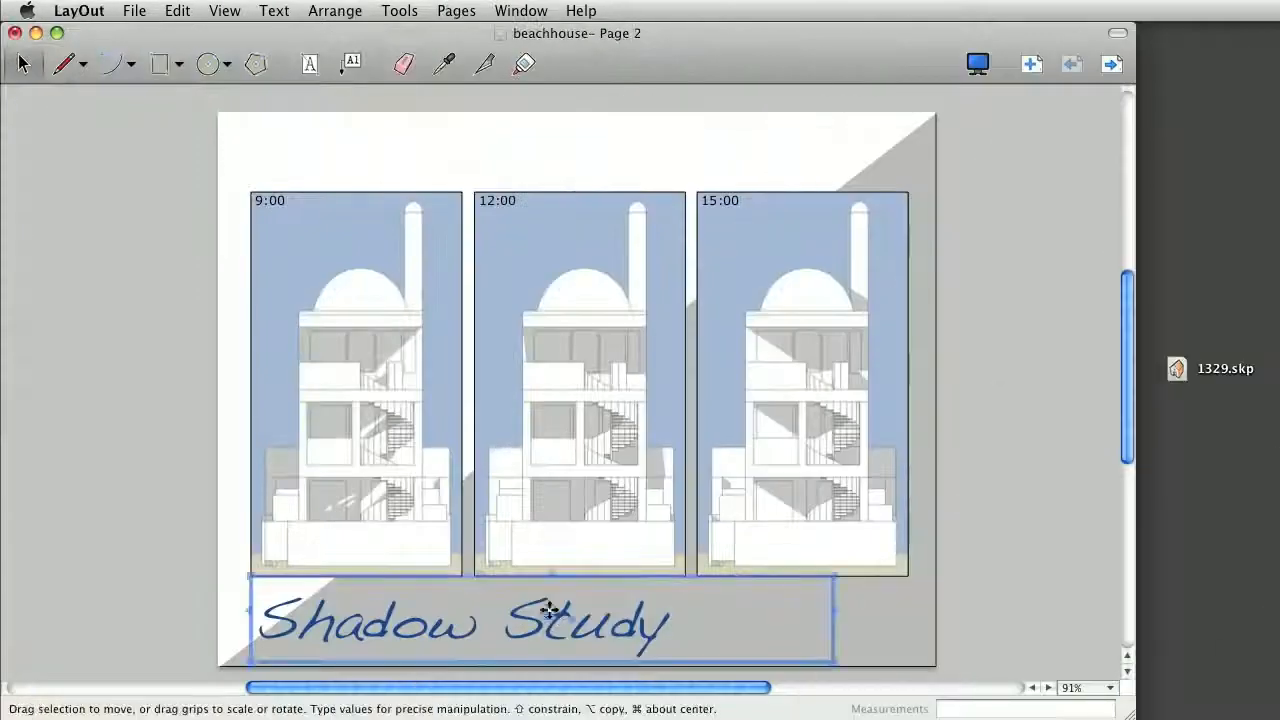
Return to beachhouse Page 1 and orbit the sketch-style house viewport to a new angle
click(1070, 63)
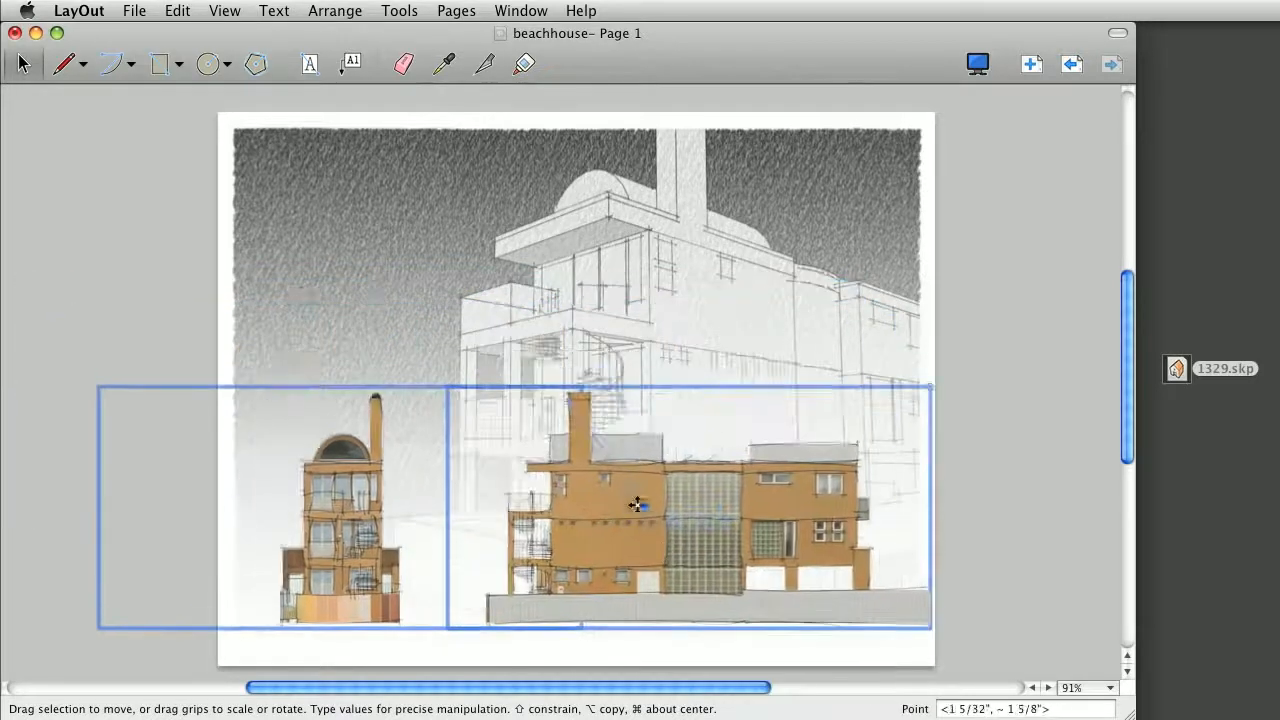
double_click(632, 505)
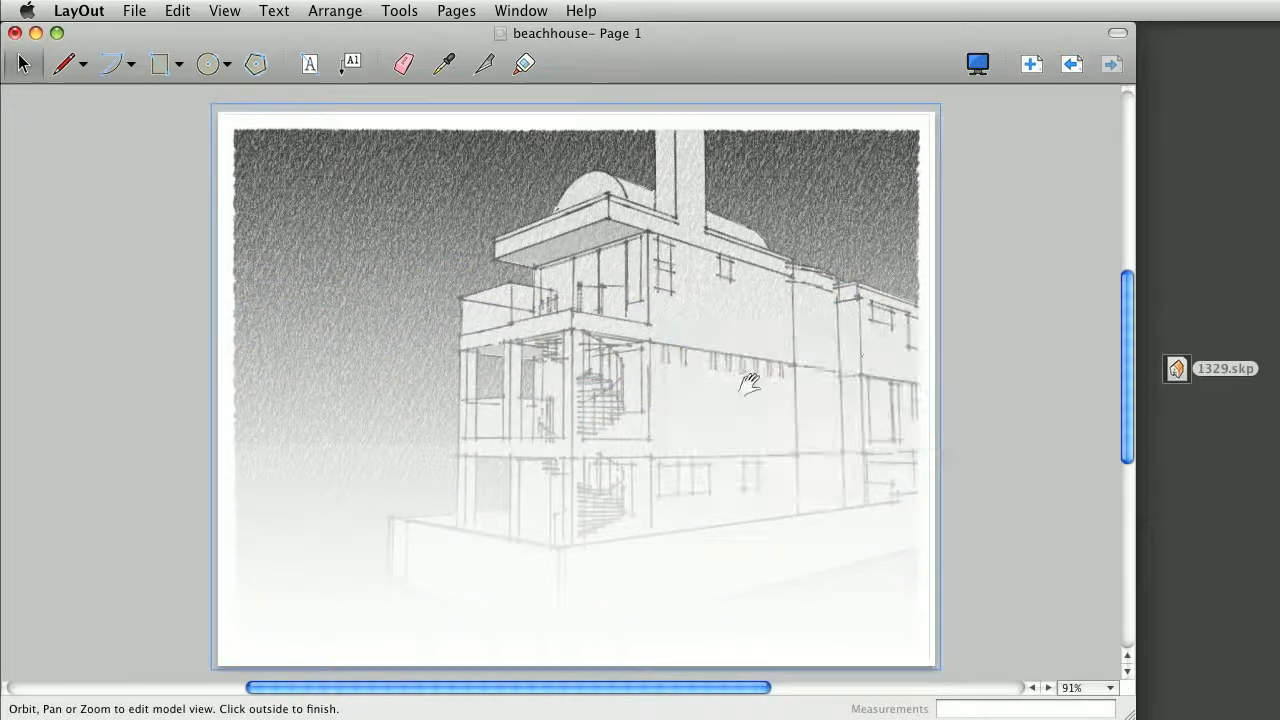
drag(750, 382, 355, 282)
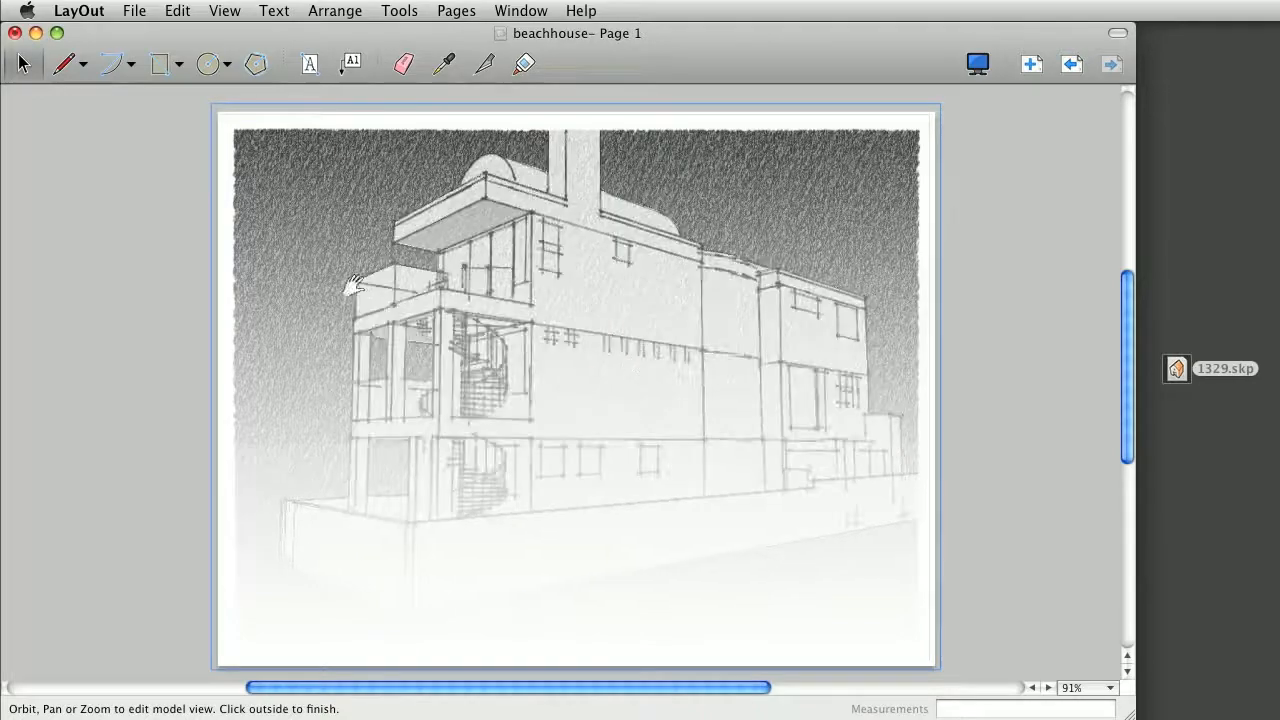